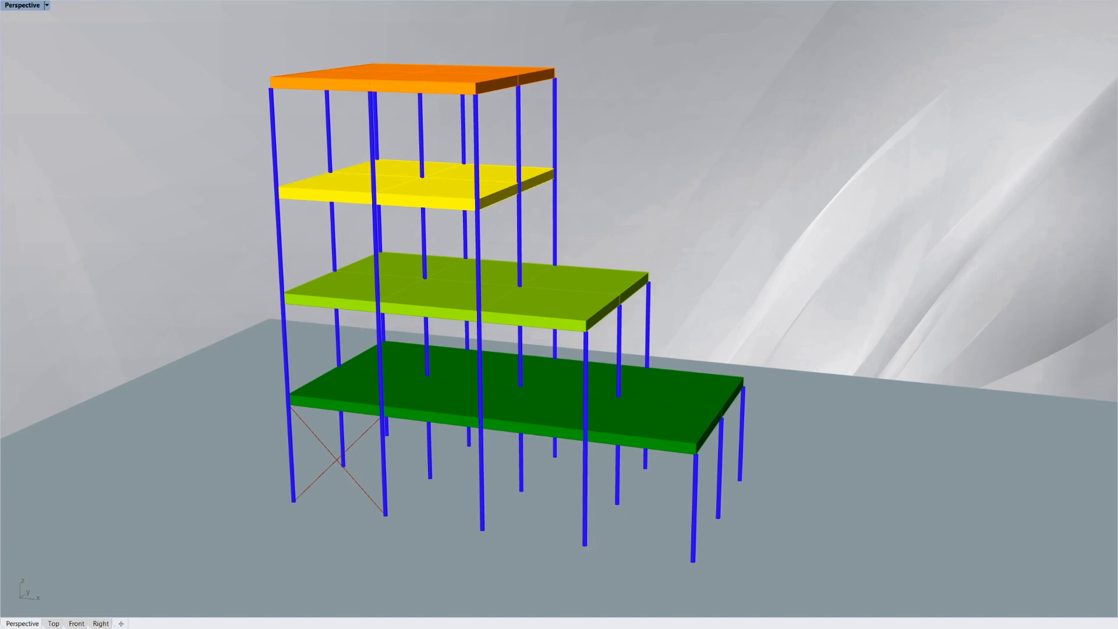
mouse_move(173, 390)
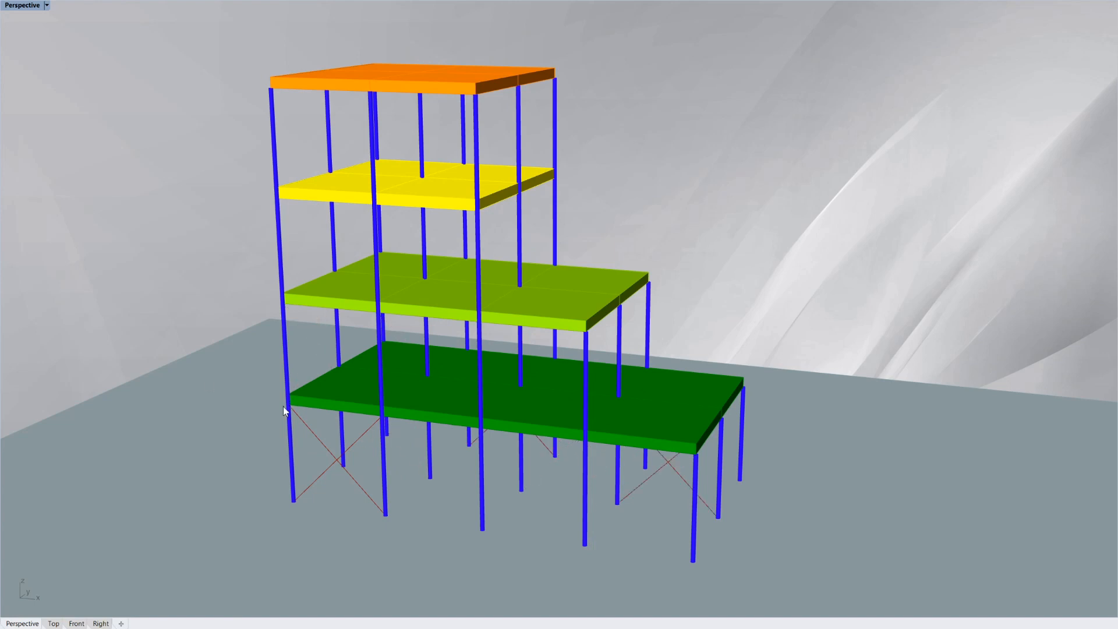
mouse_move(177, 420)
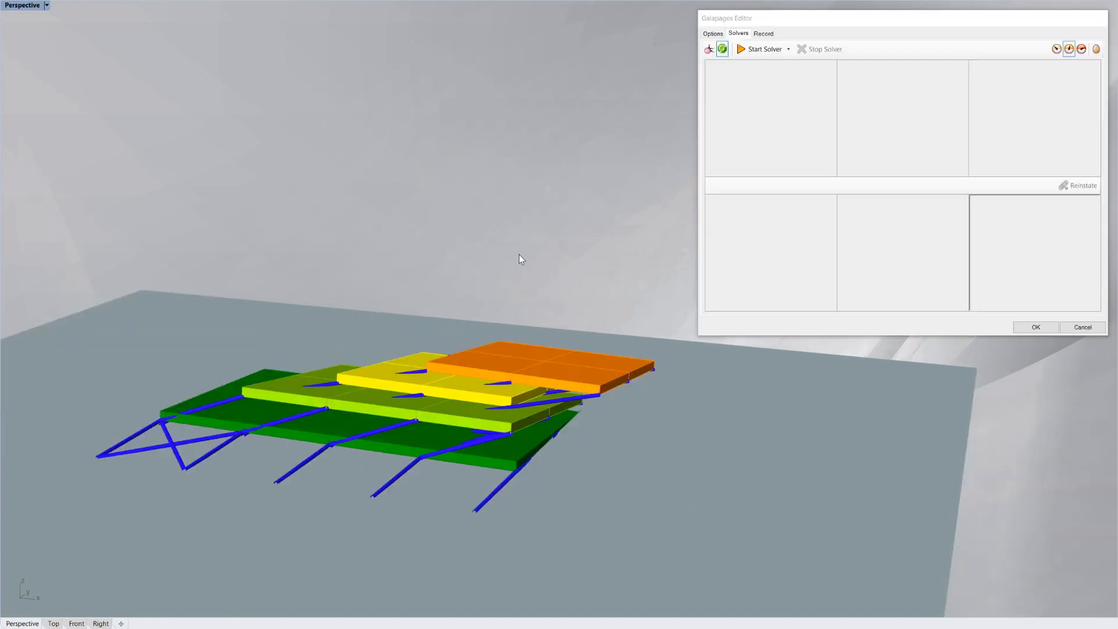
mouse_move(507, 235)
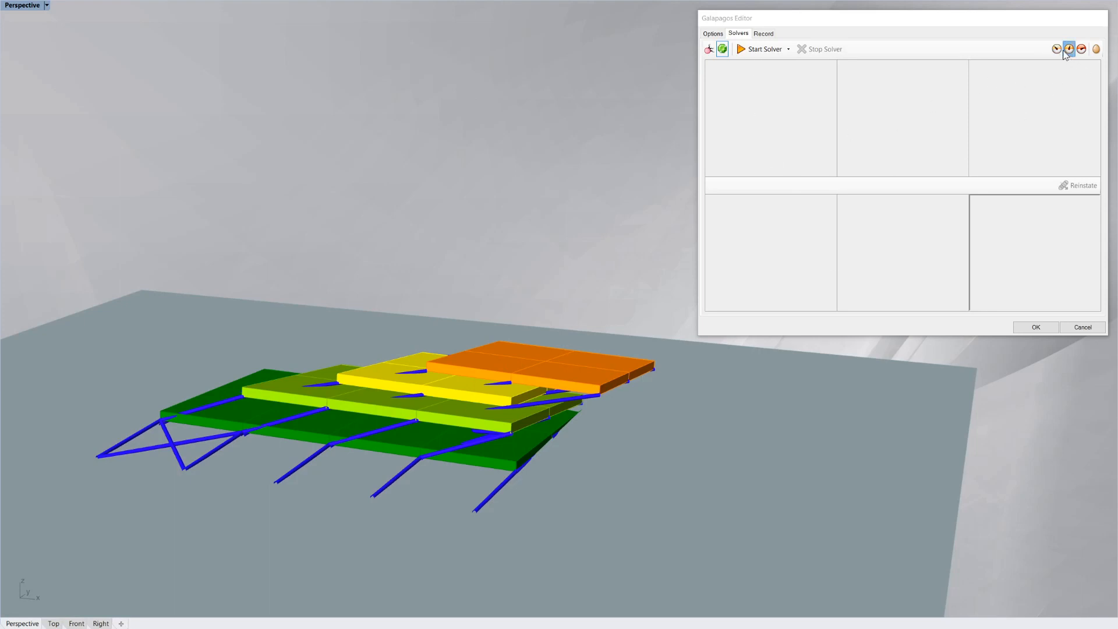
mouse_move(1056, 48)
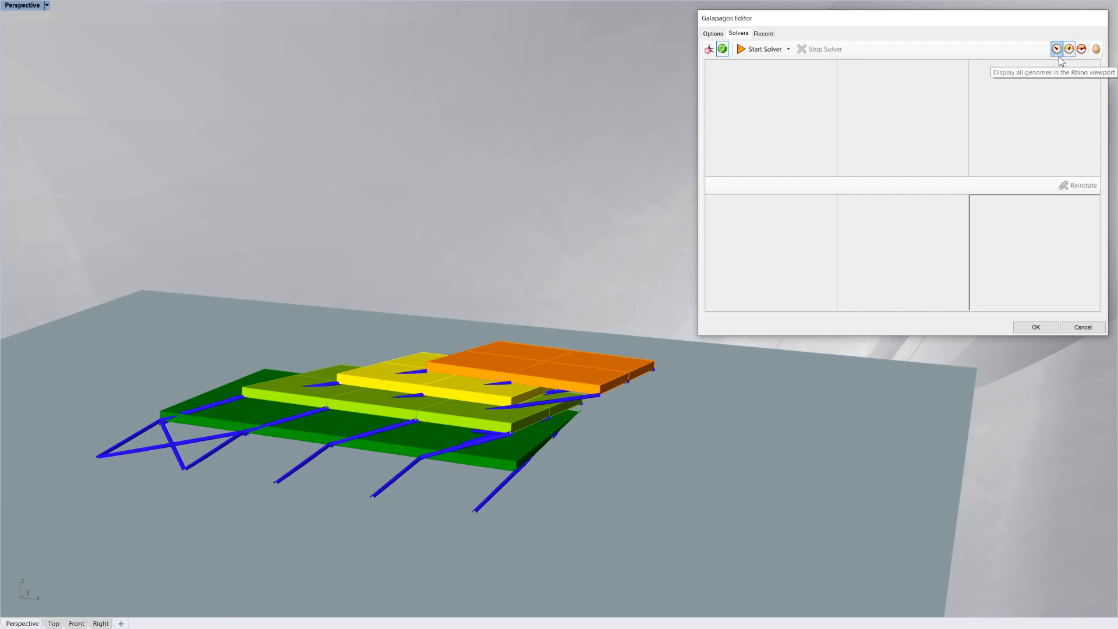
mouse_move(1070, 49)
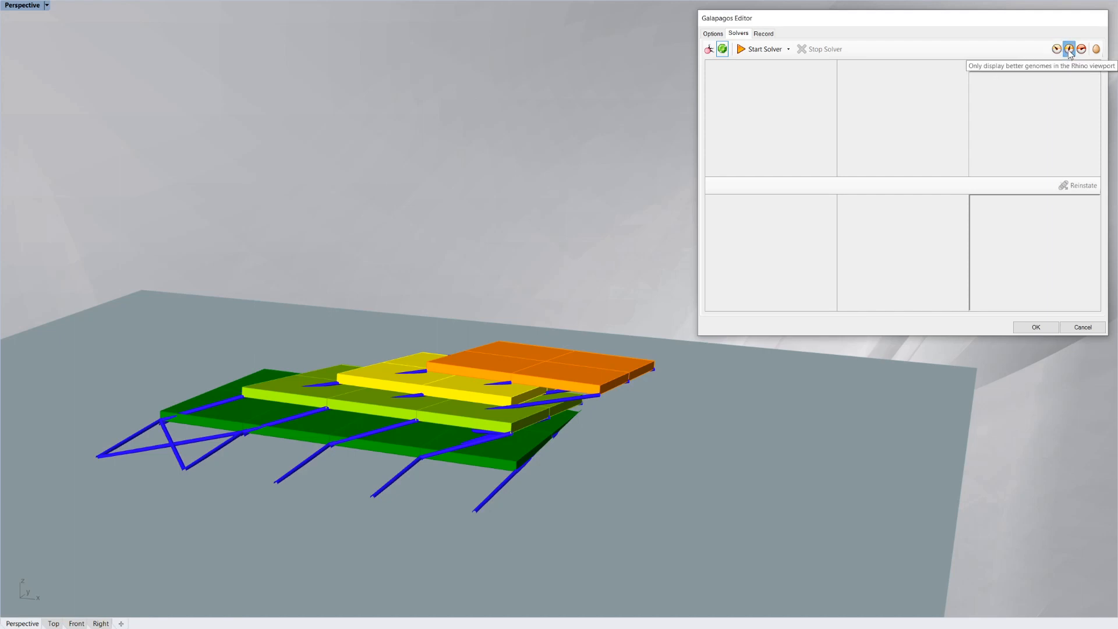
mouse_move(752, 54)
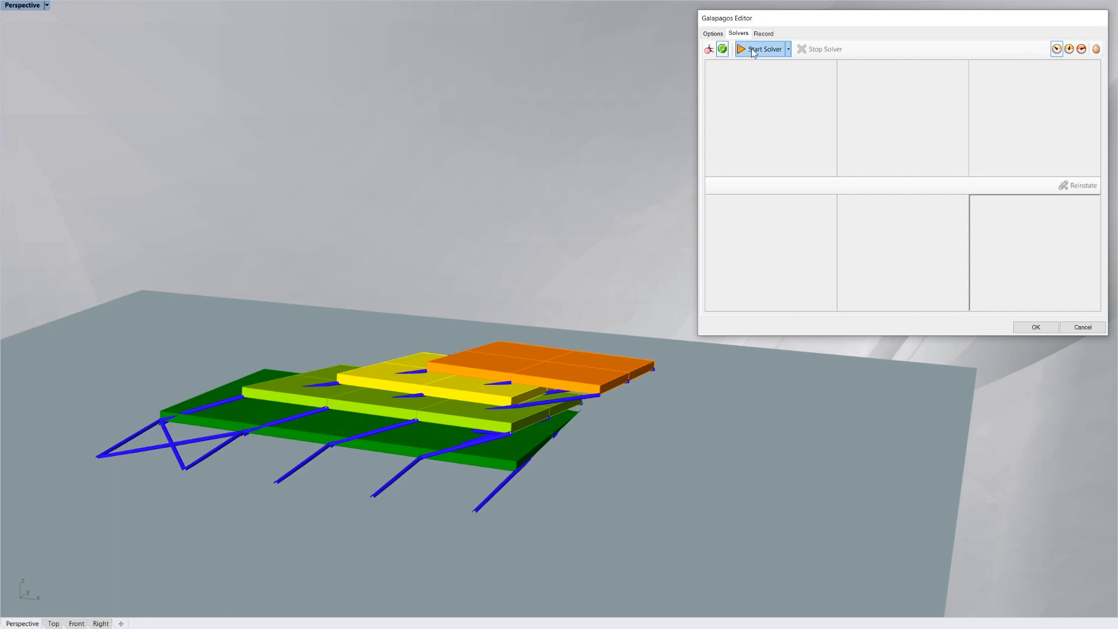
mouse_move(743, 105)
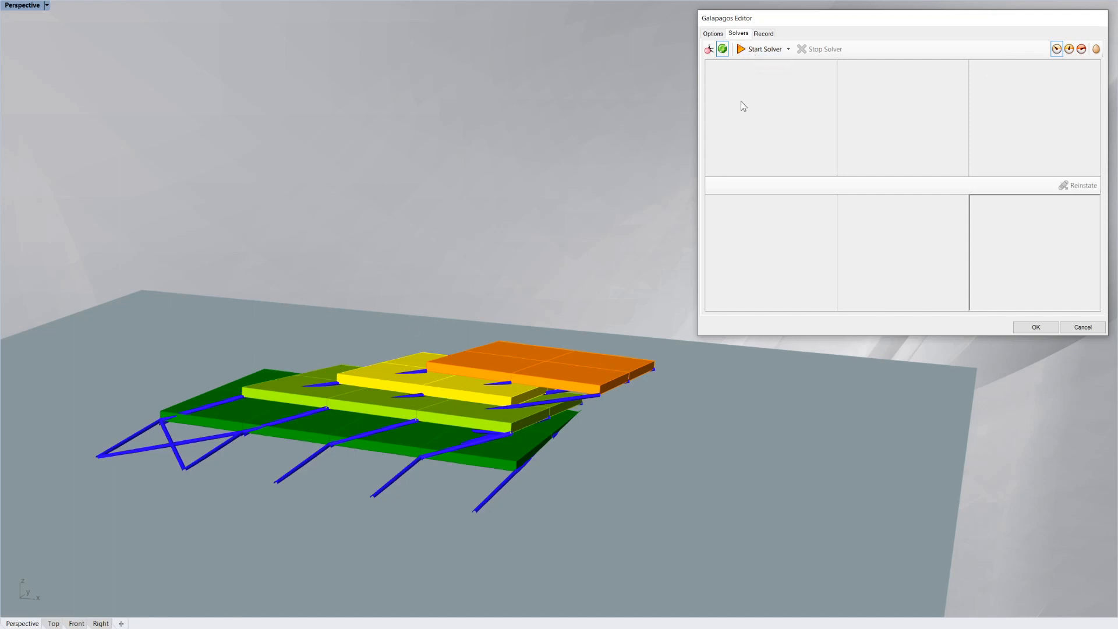
left_click(762, 48)
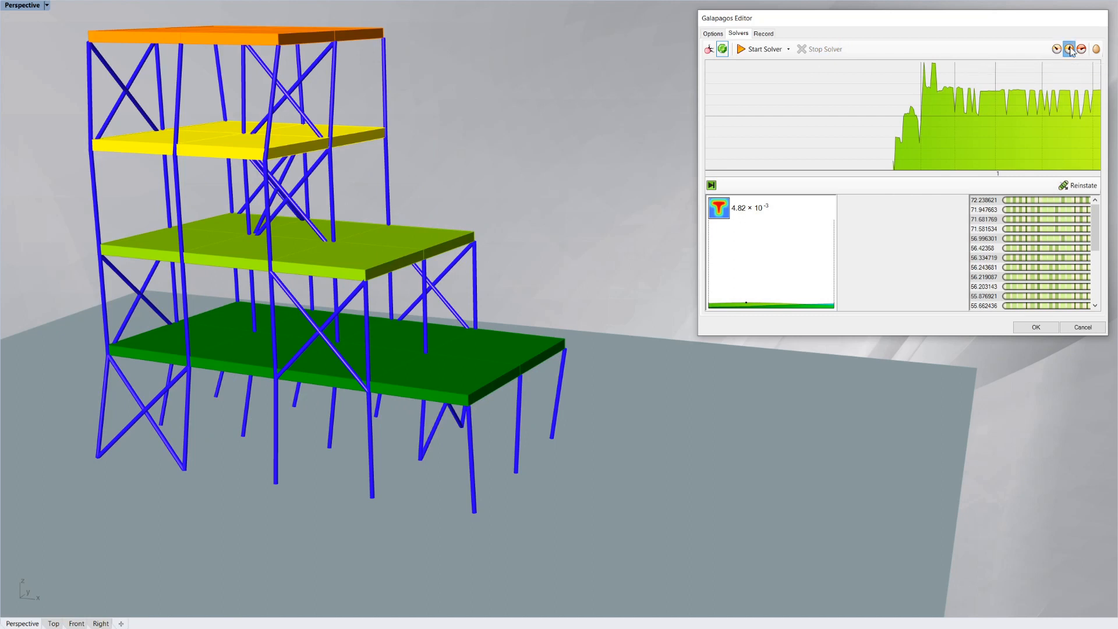
mouse_move(1070, 48)
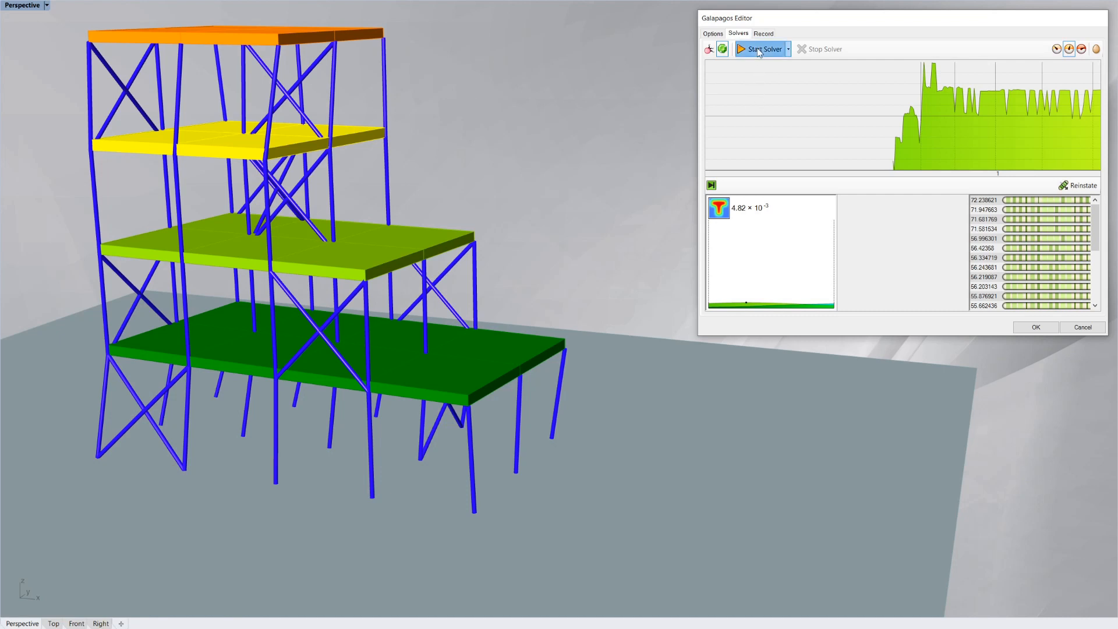
Start a fresh Galapagos bracing run showing only improving genomes in the viewport.
left_click(760, 48)
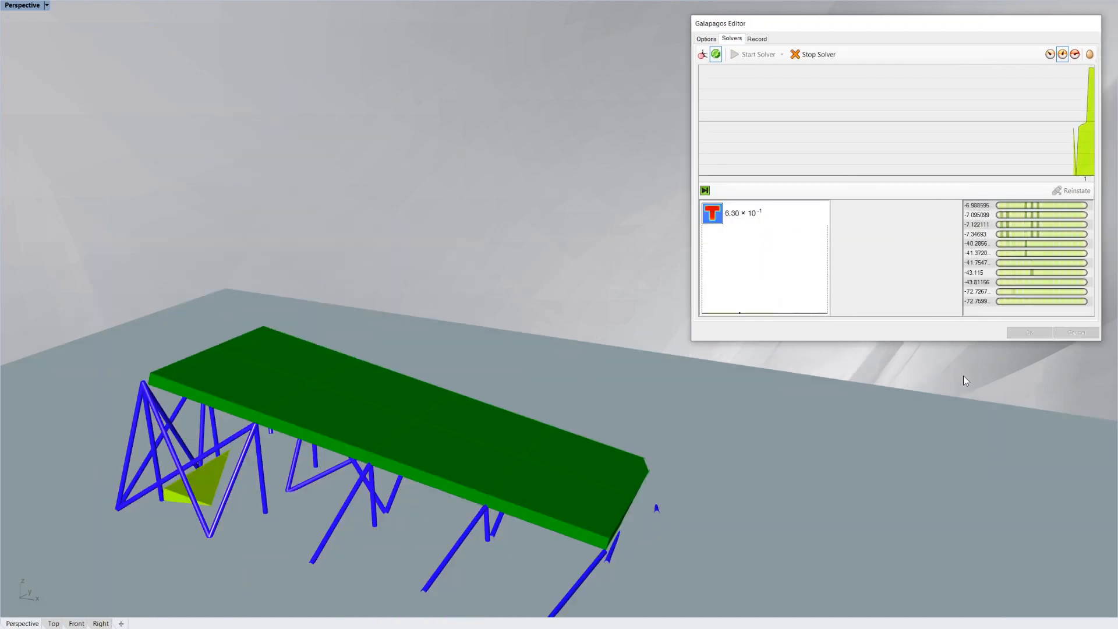